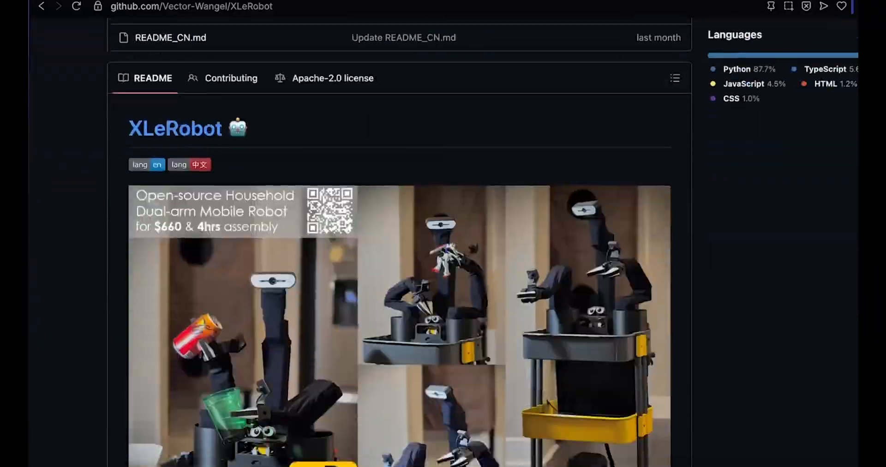
- Enter 4 as the Current Servo ID in the Single Servo Control section
{"action": "scroll", "scroll_direction": "down", "scroll_amount": 3}
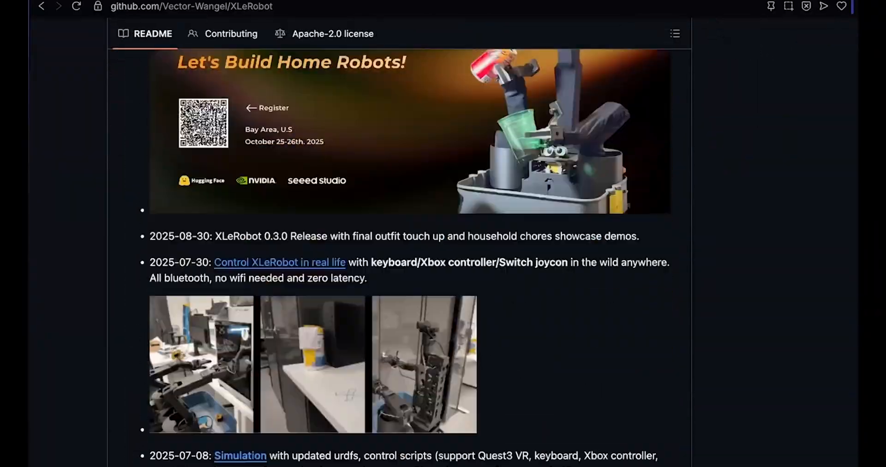
{"action": "scroll", "scroll_direction": "down", "scroll_amount": 3}
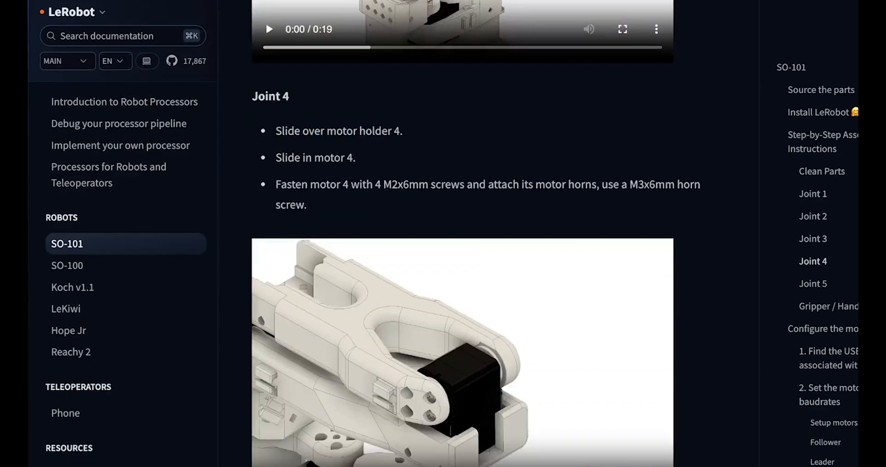
{"action": "scroll", "scroll_direction": "down", "scroll_amount": 3}
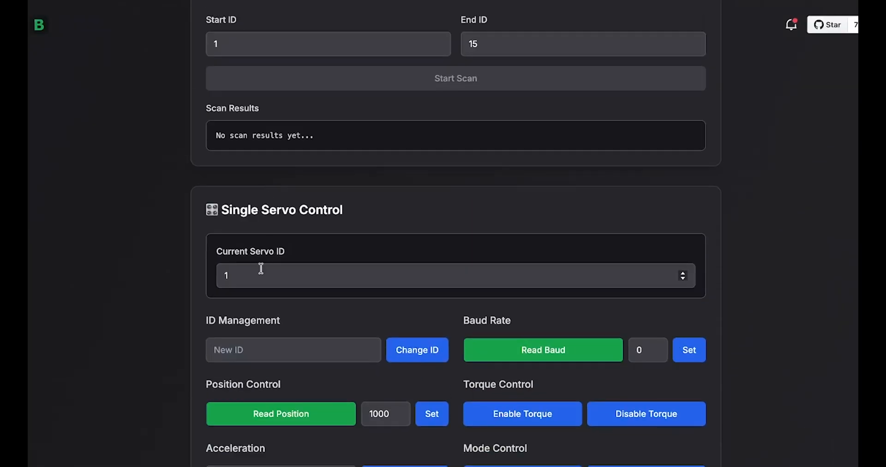
{"action": "scroll", "scroll_direction": "down", "scroll_amount": 3}
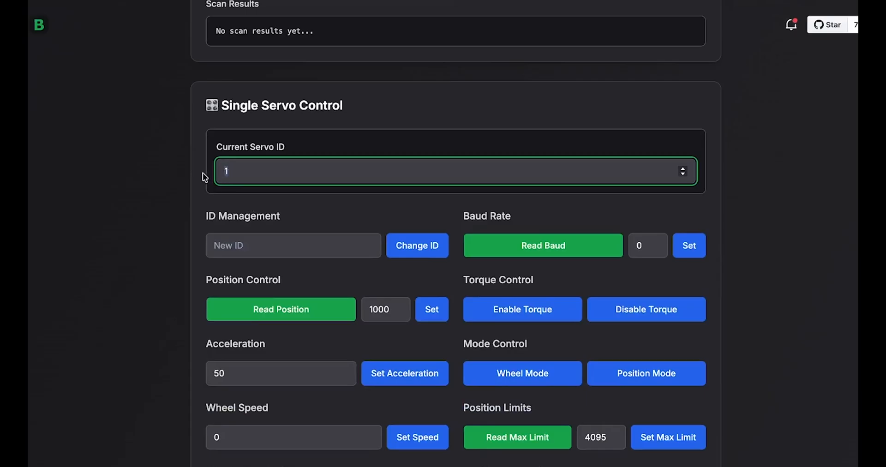
{"action": "type", "text": "4"}
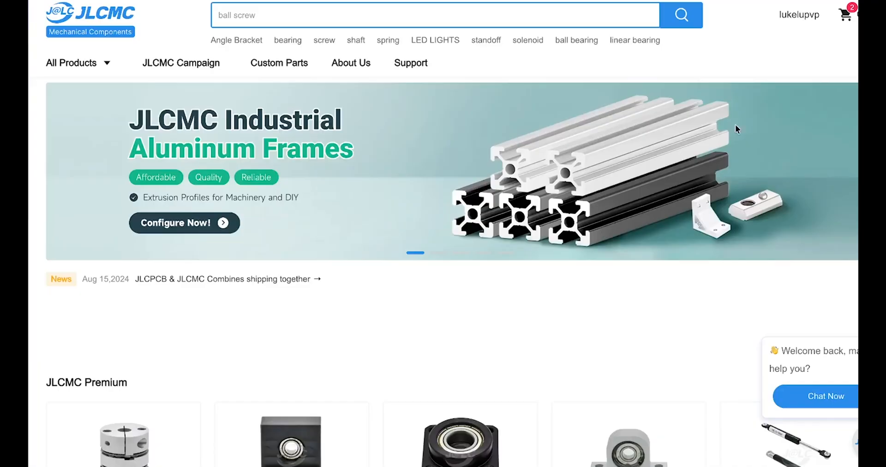
- Search the JLCMC catalogue for 'standoff' and locate the Nylon Hex Standoff
{"action": "scroll", "scroll_direction": "down", "scroll_amount": 3}
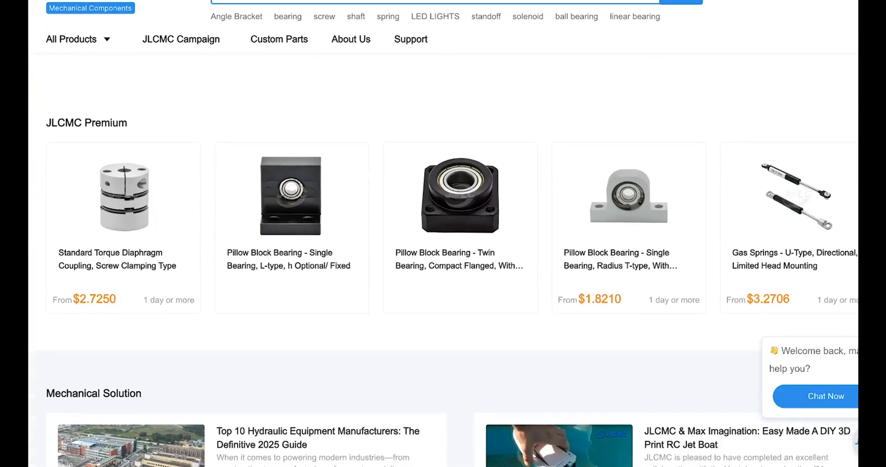
{"action": "scroll", "scroll_direction": "down", "scroll_amount": 3}
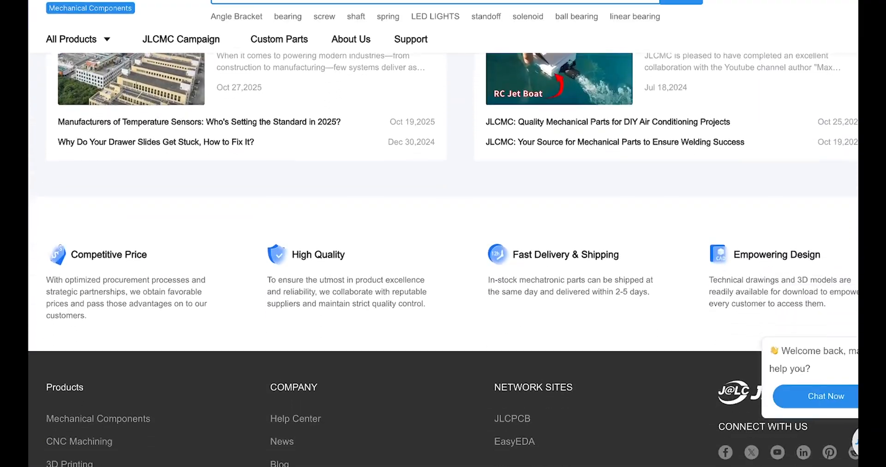
{"action": "scroll", "scroll_direction": "up", "scroll_amount": 3}
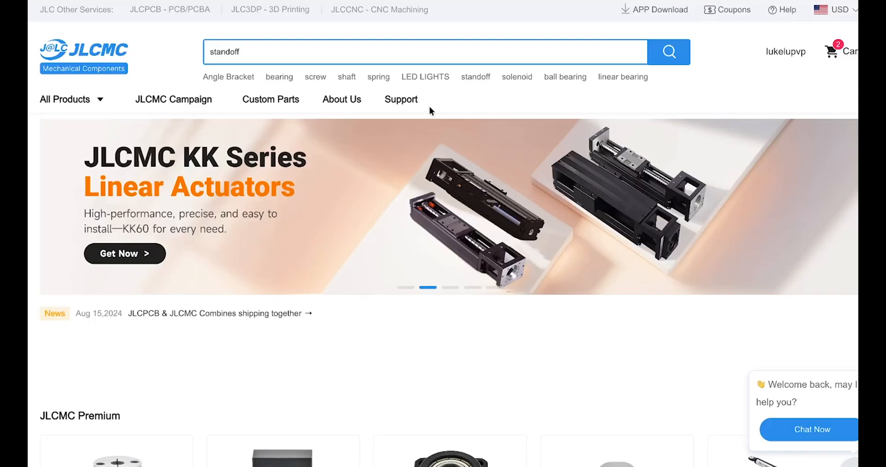
{"action": "left_click", "coordinate": [674, 51]}
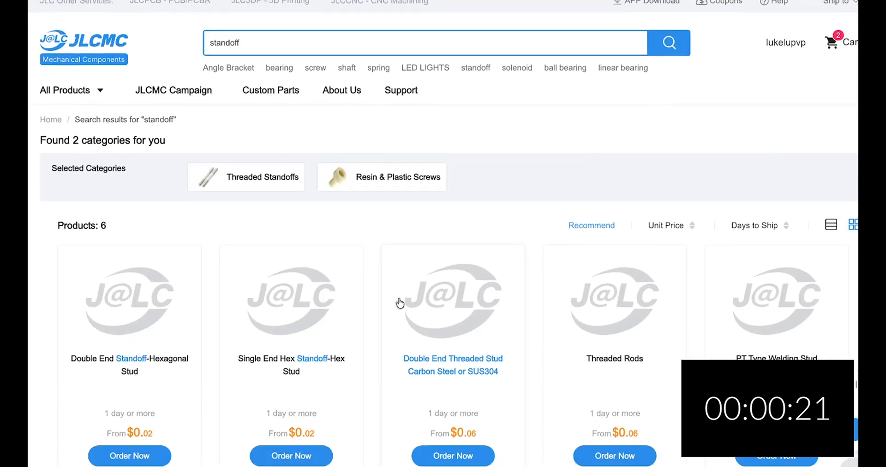
{"action": "scroll", "scroll_direction": "down", "scroll_amount": 3}
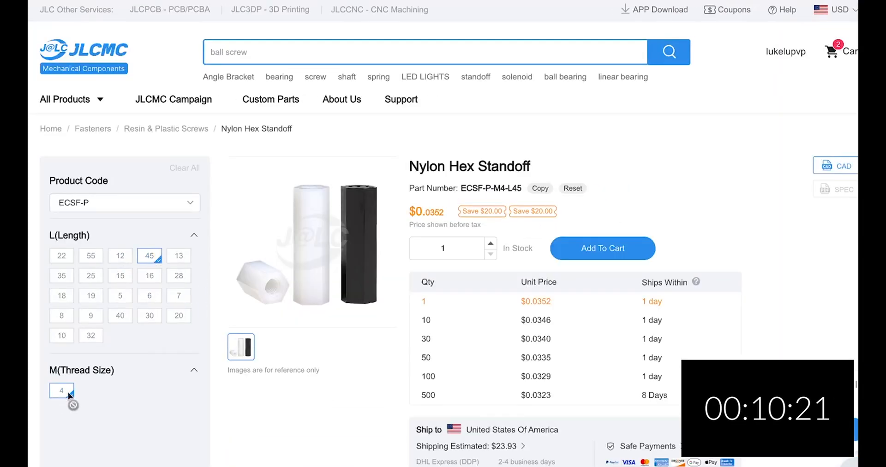
- Add 100 M4×45 nylon hex standoffs to the cart and go to the shopping cart
{"action": "type", "text": "100"}
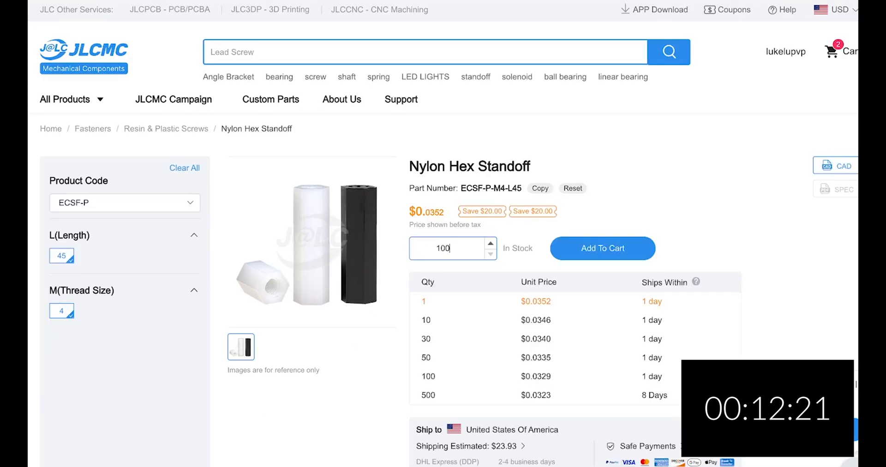
{"action": "left_click", "coordinate": [601, 248]}
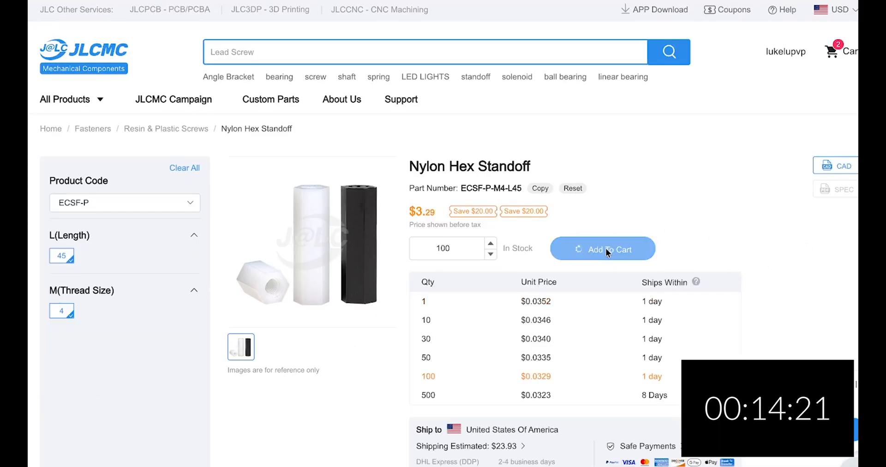
{"action": "left_click", "coordinate": [602, 248]}
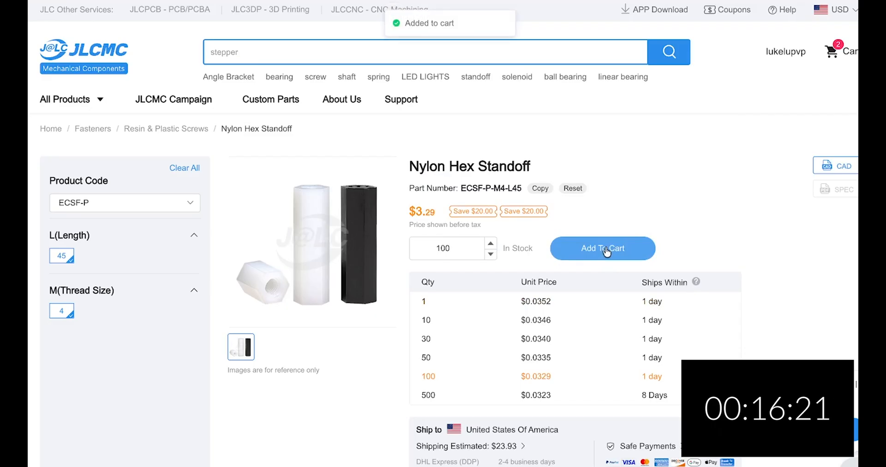
{"action": "left_click", "coordinate": [841, 50]}
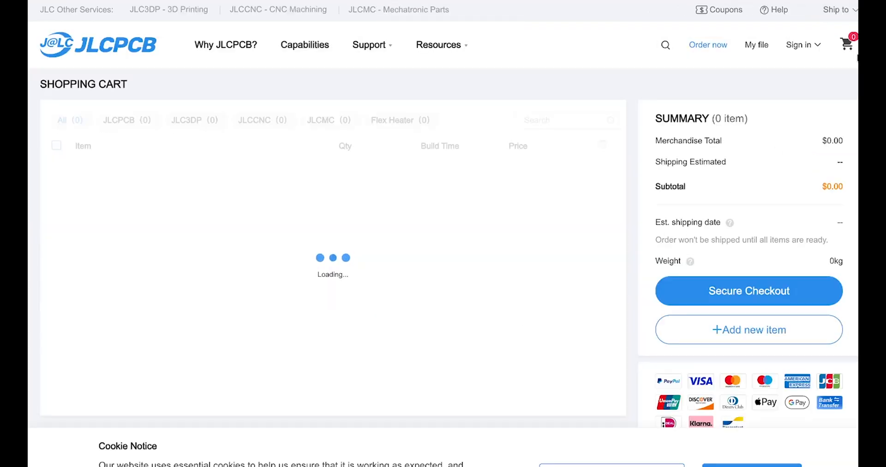